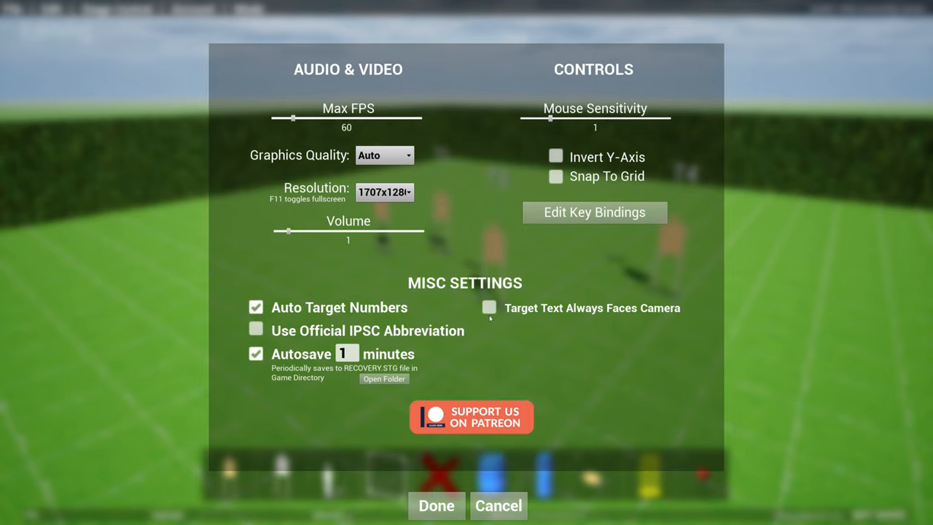
Step: Close the settings back to the T1–T4 and P1 stage and open the stage briefing
{"action": "left_click", "coordinate": [436, 505]}
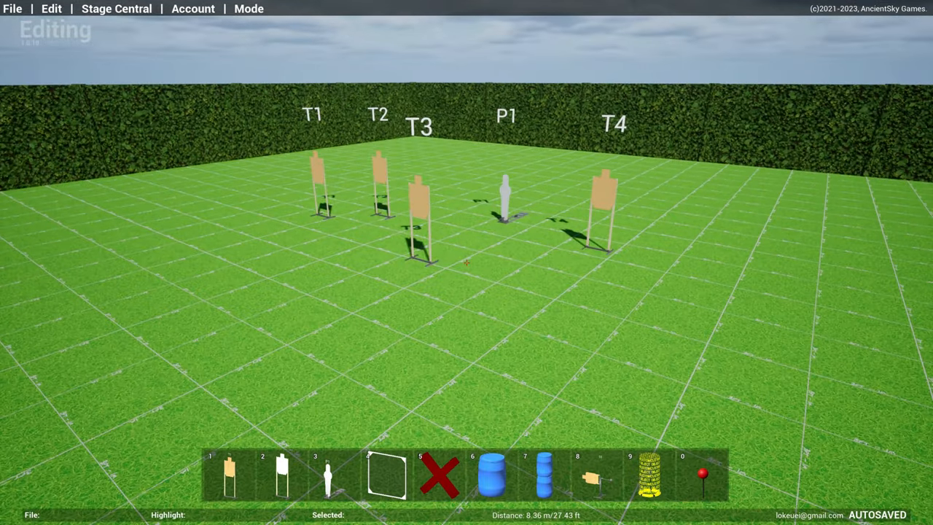
{"action": "left_click", "coordinate": [12, 8]}
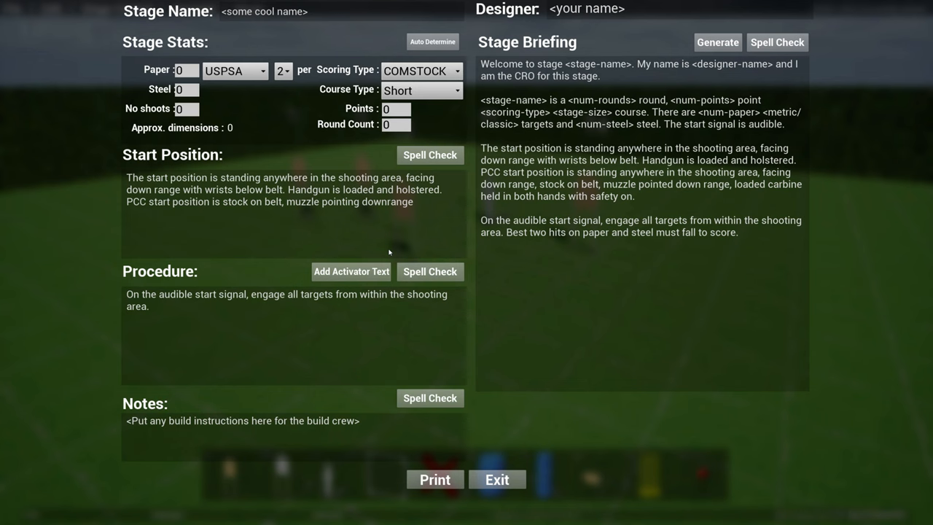
Step: Preview the stage printout with Print Layout Page ticked, then cancel the preview
{"action": "left_click", "coordinate": [434, 479]}
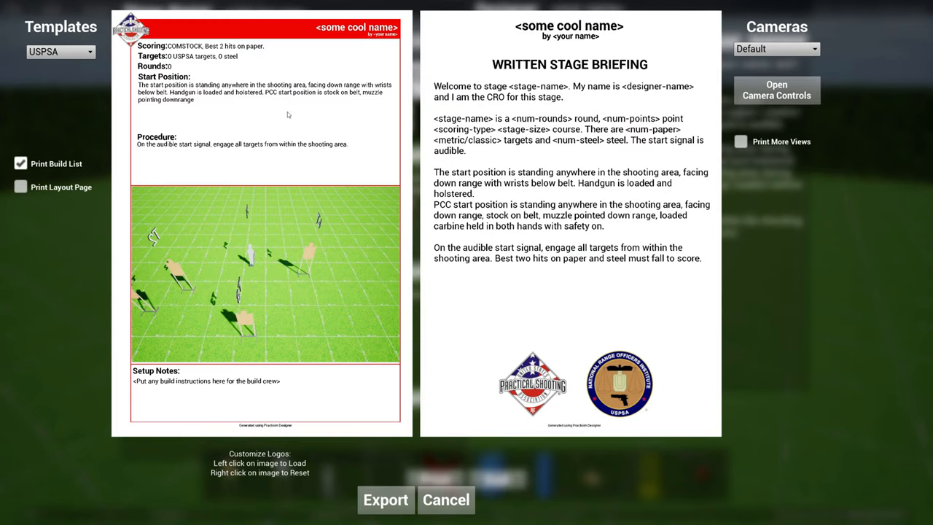
{"action": "left_click", "coordinate": [20, 187]}
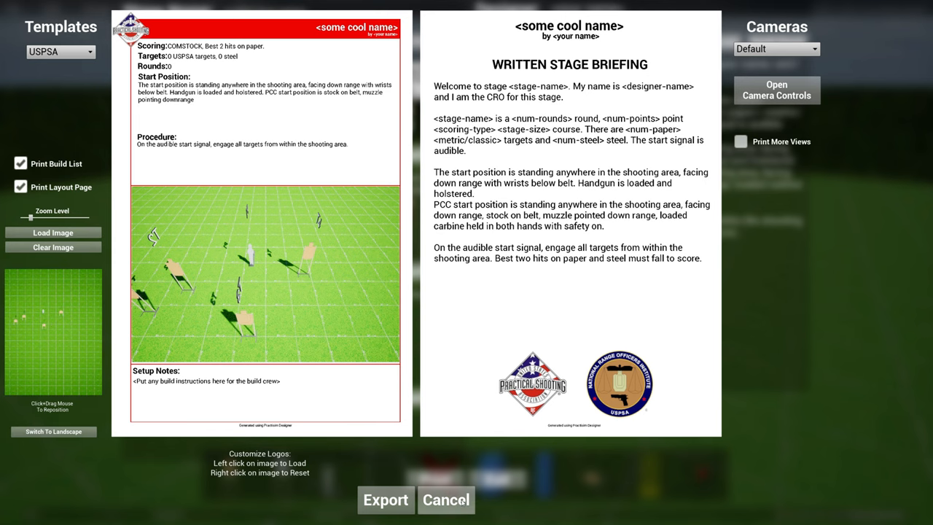
{"action": "left_click", "coordinate": [446, 500]}
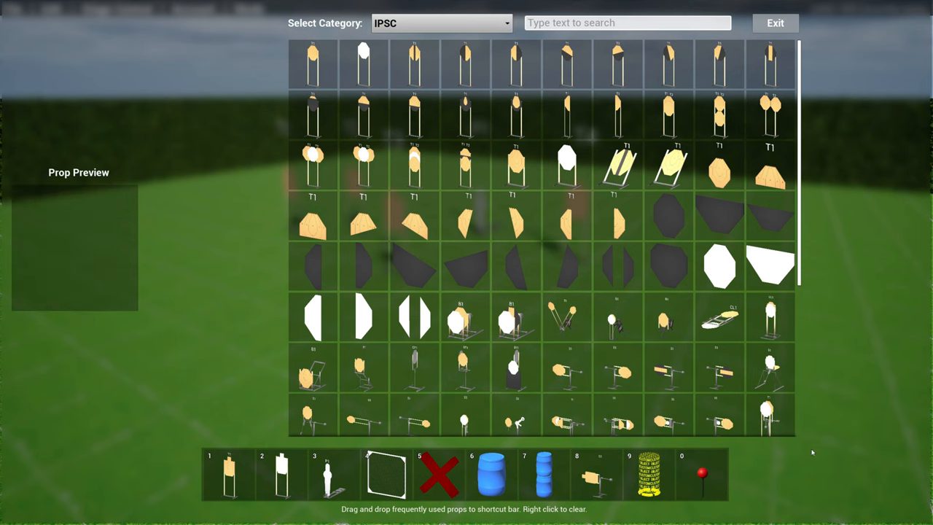
Step: Switch the prop catalogue's Select Category dropdown to Props
{"action": "left_click", "coordinate": [440, 22]}
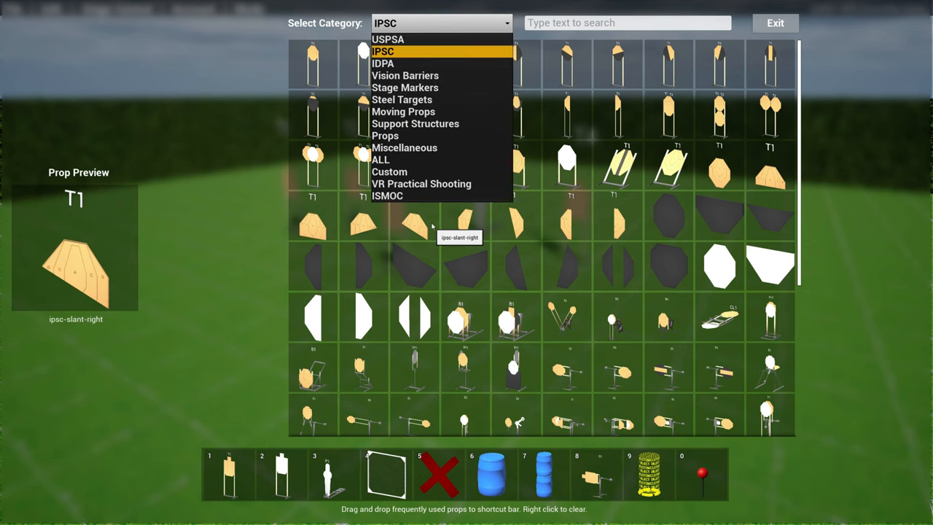
{"action": "left_click", "coordinate": [385, 136]}
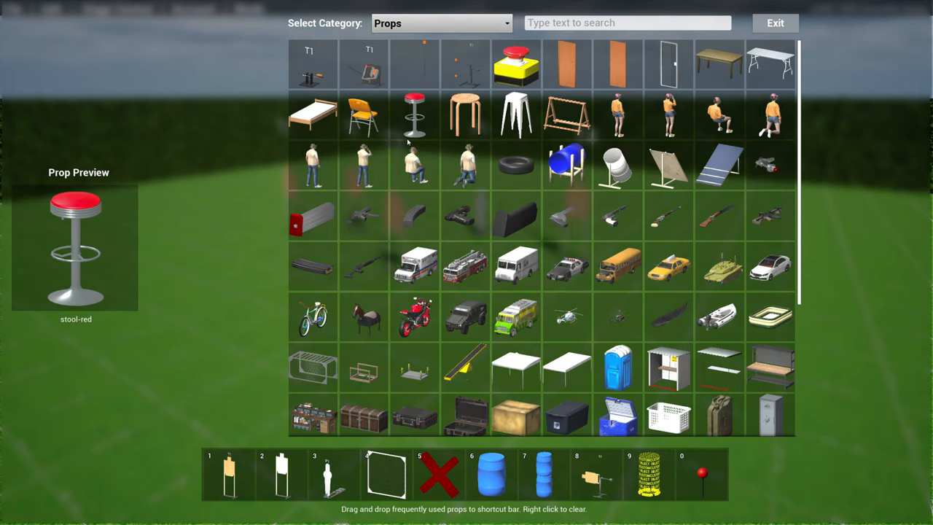
{"action": "left_click", "coordinate": [775, 23]}
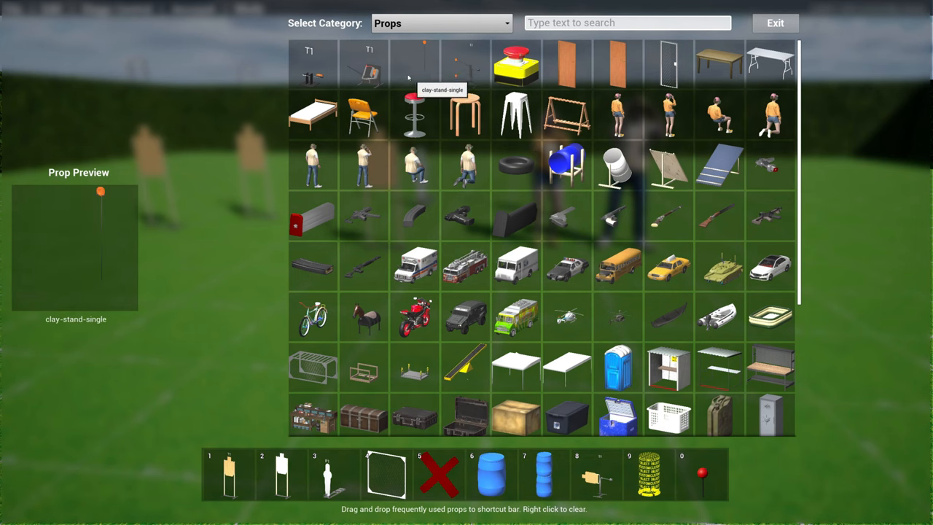
{"action": "left_click", "coordinate": [774, 23]}
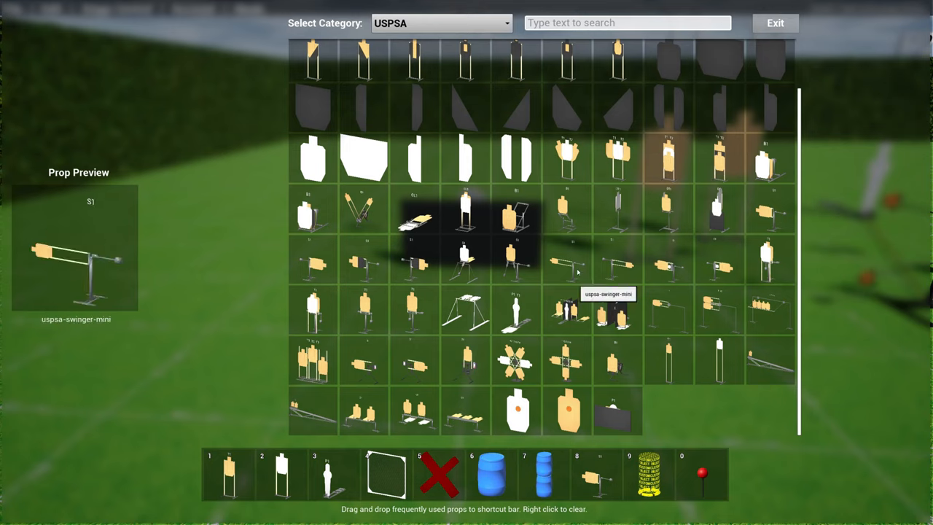
Step: Choose the IPSC category and place the ipsc-plate-swinger prop on the stage
{"action": "left_click", "coordinate": [441, 23]}
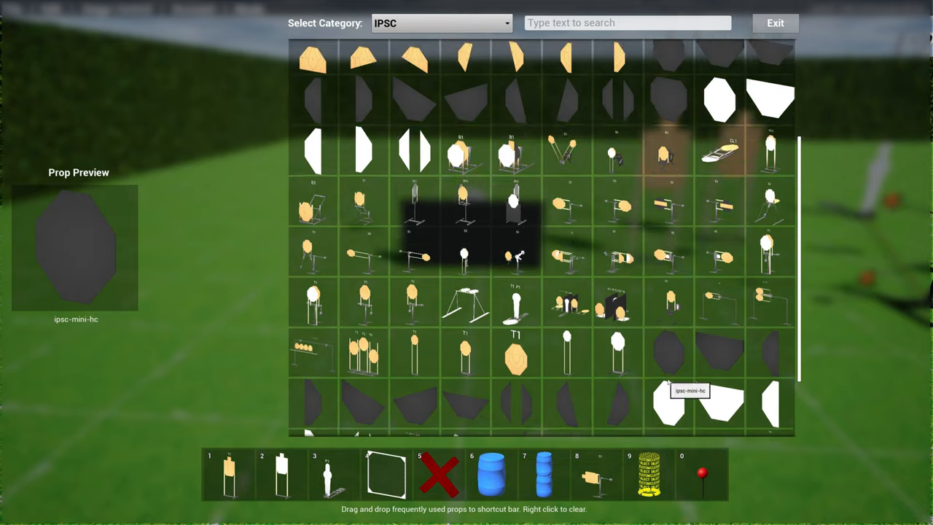
{"action": "left_click", "coordinate": [775, 22]}
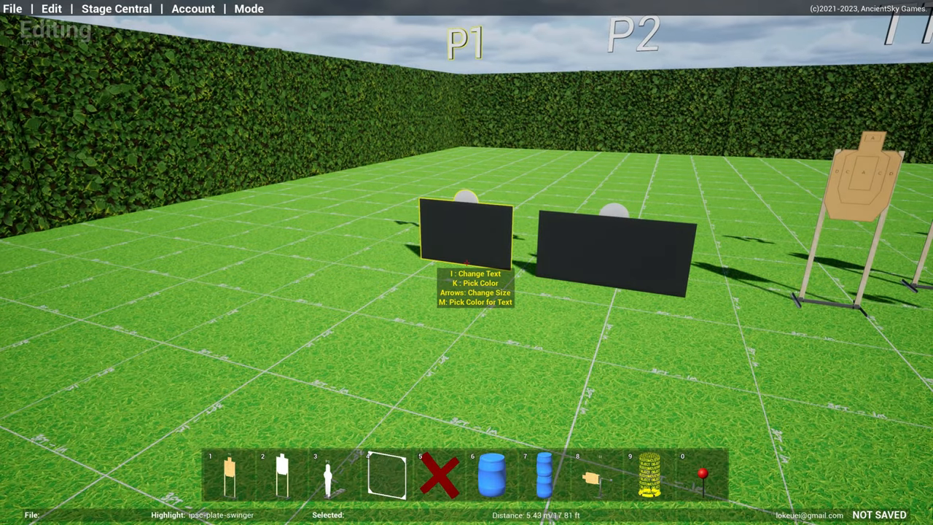